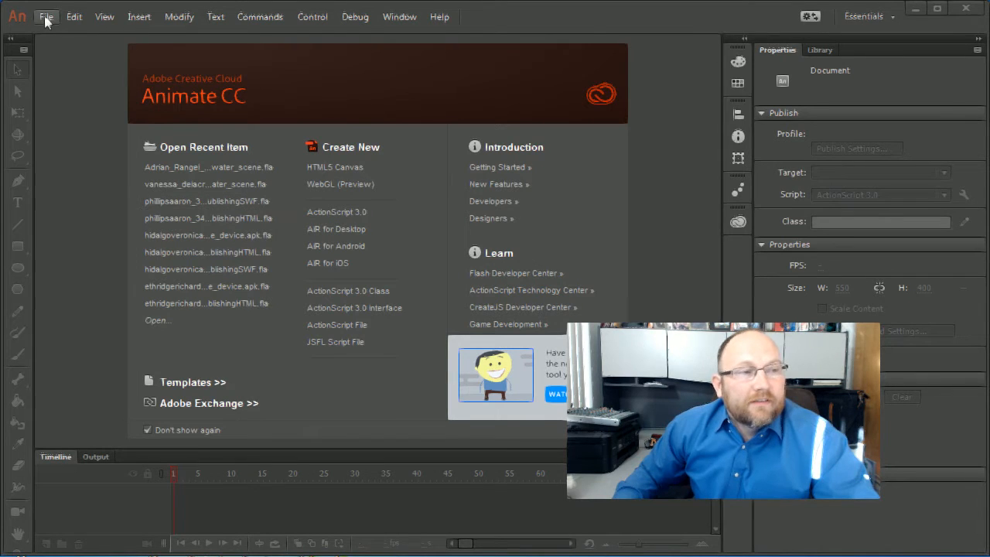
Create a new Animate document and import the elephant PNG onto the stage
left_click(74, 15)
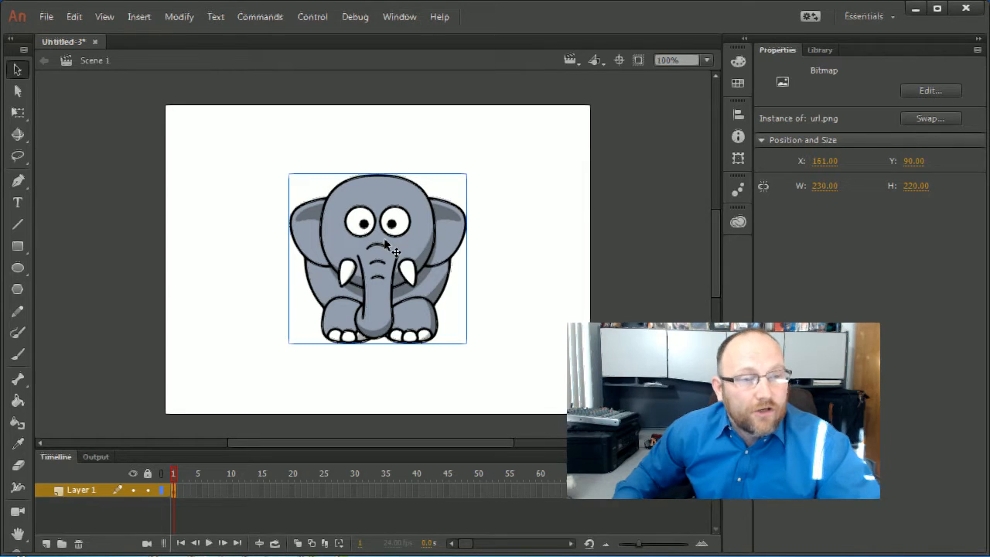
mouse_move(394, 222)
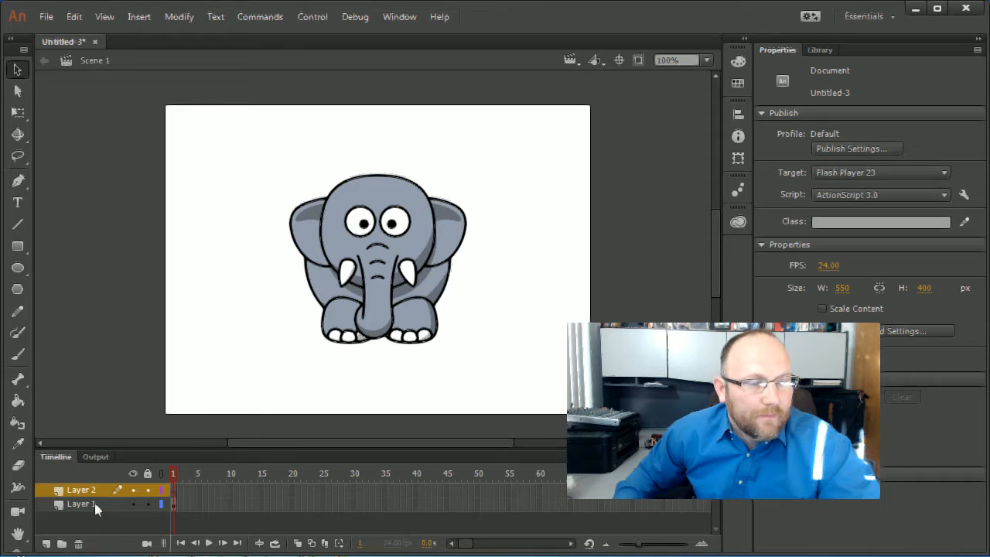
Place the new layer beneath the elephant, rename it 'background', and pick the Rectangle tool for a blue fill
left_click(80, 504)
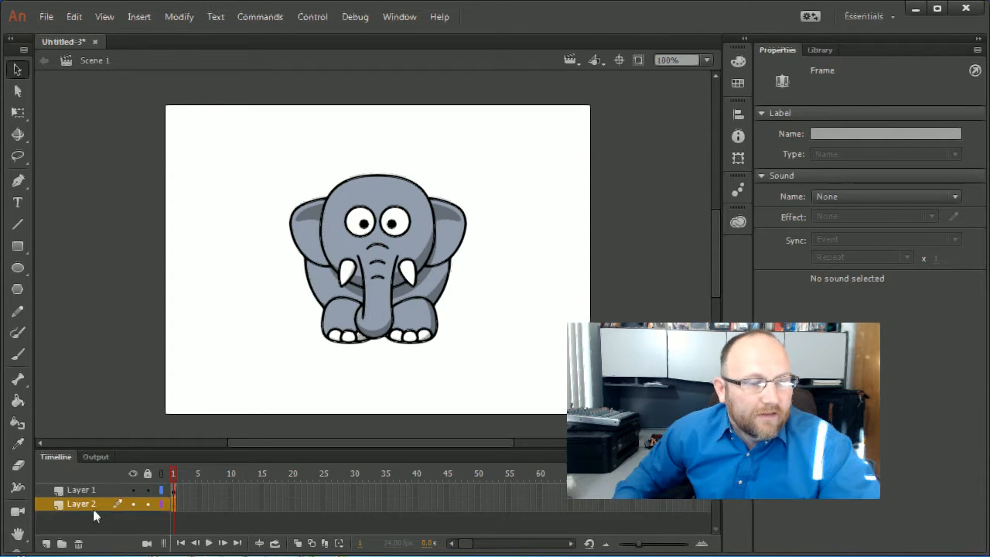
double_click(80, 504)
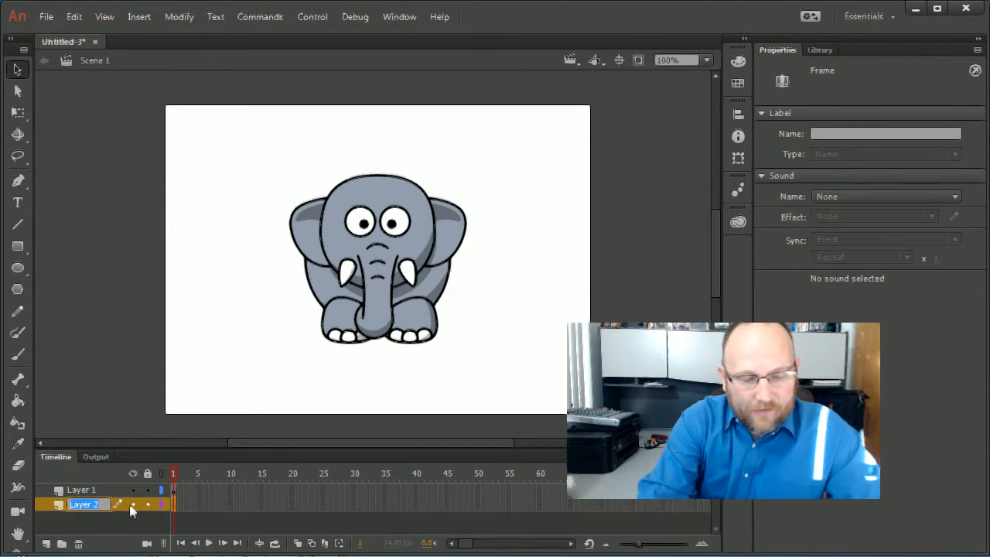
type("background")
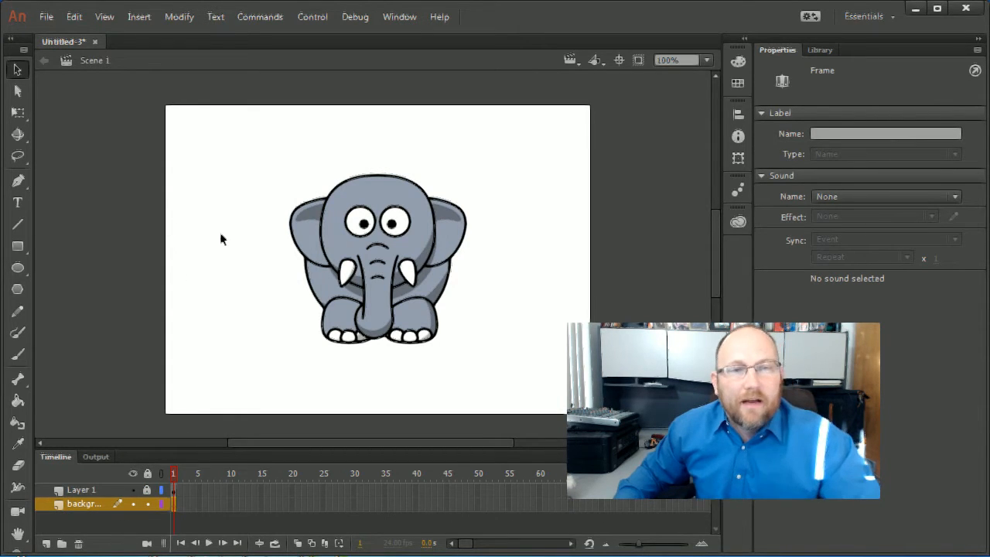
left_click(17, 246)
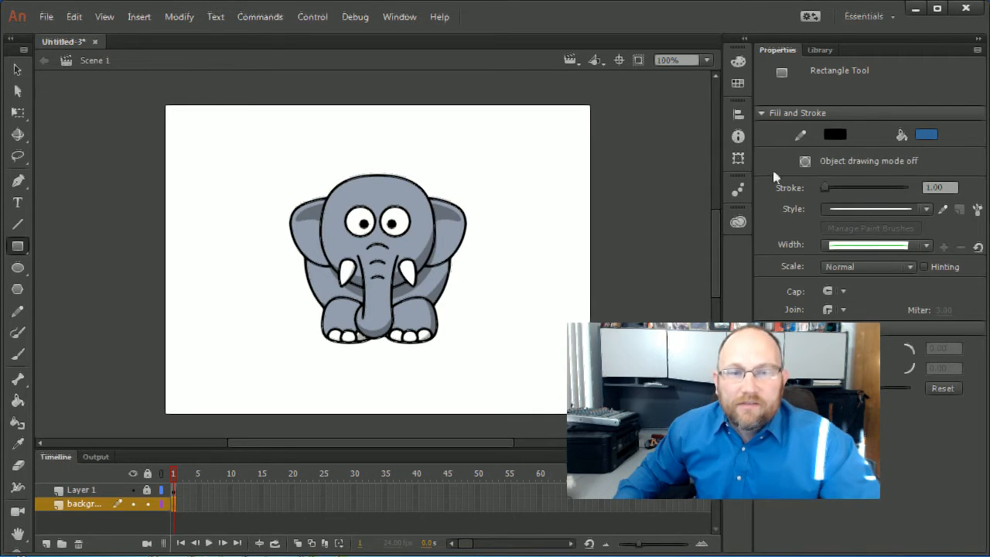
mouse_move(158, 100)
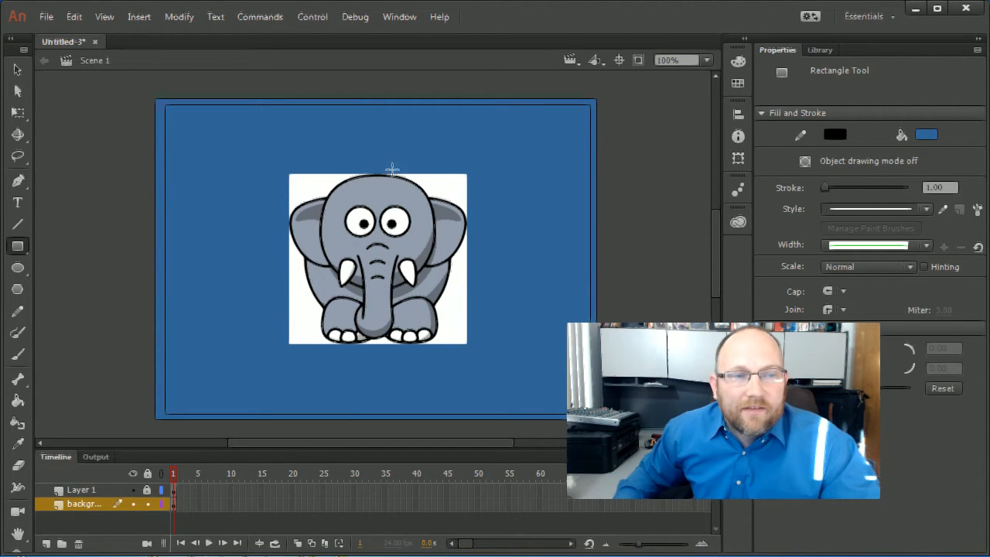
mouse_move(393, 269)
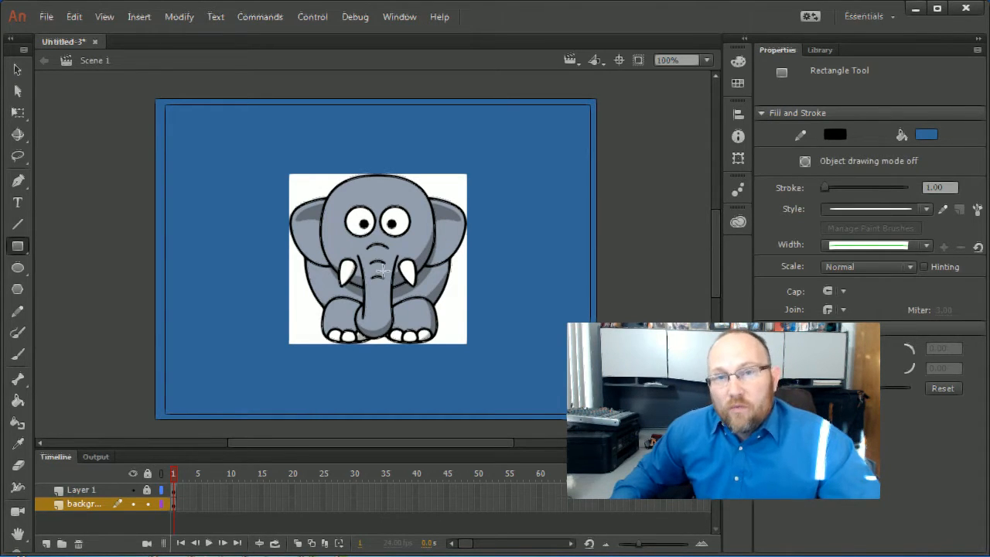
mouse_move(347, 238)
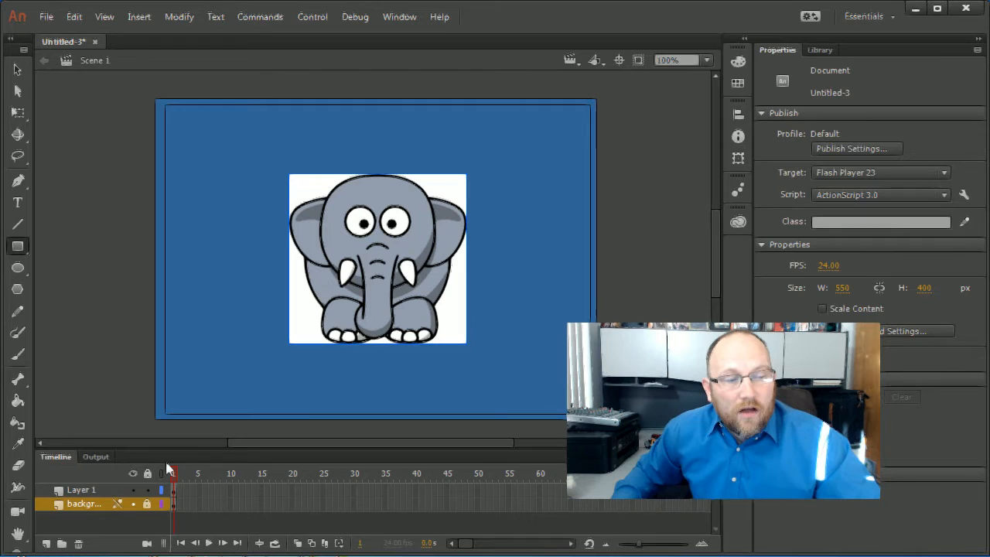
Rename Layer 1 to 'elephant' and bring up Trace Bitmap for the elephant image
double_click(80, 488)
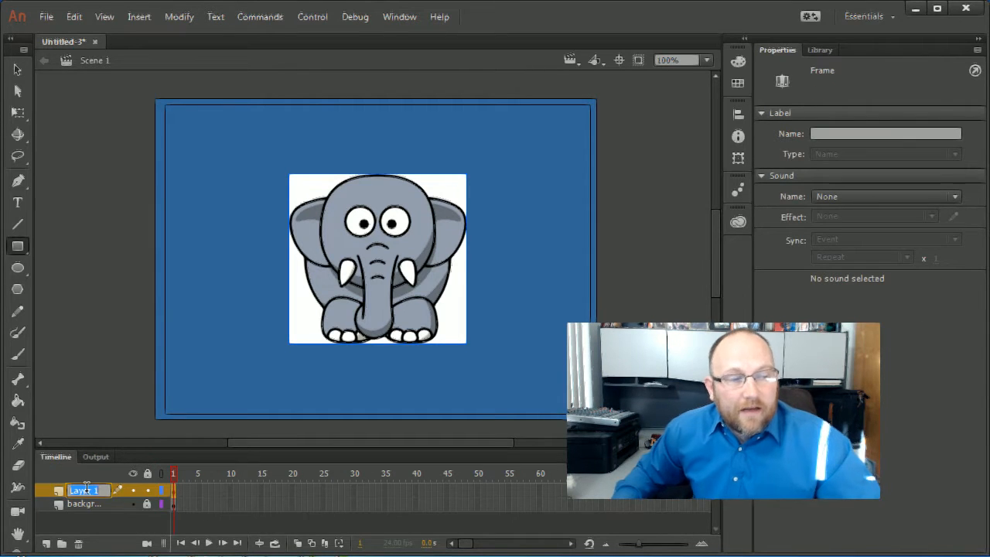
type("elepi")
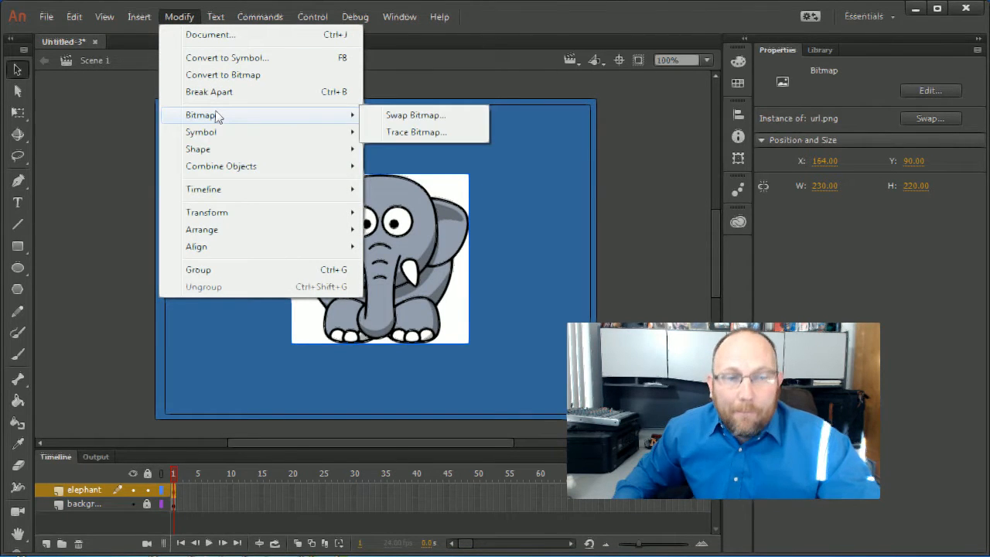
mouse_move(387, 142)
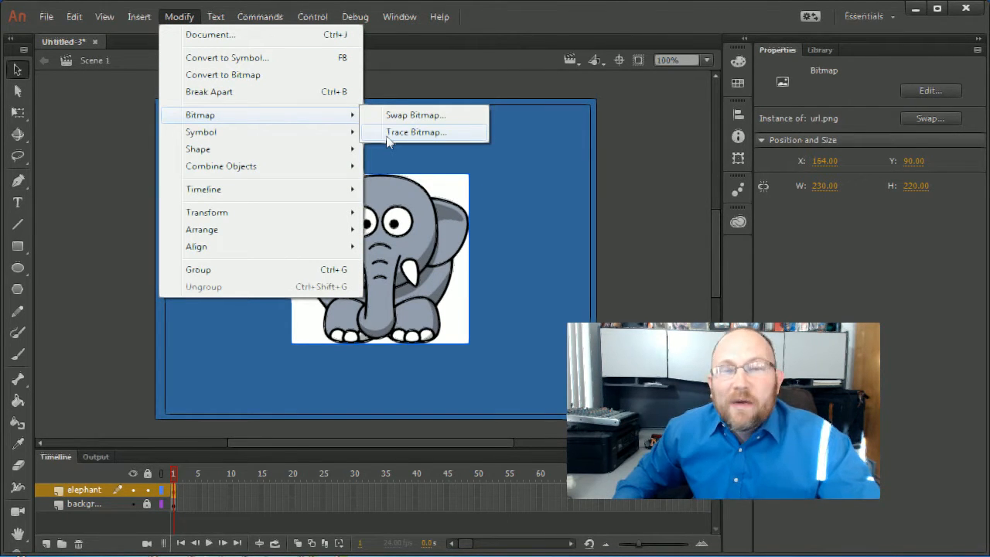
left_click(414, 131)
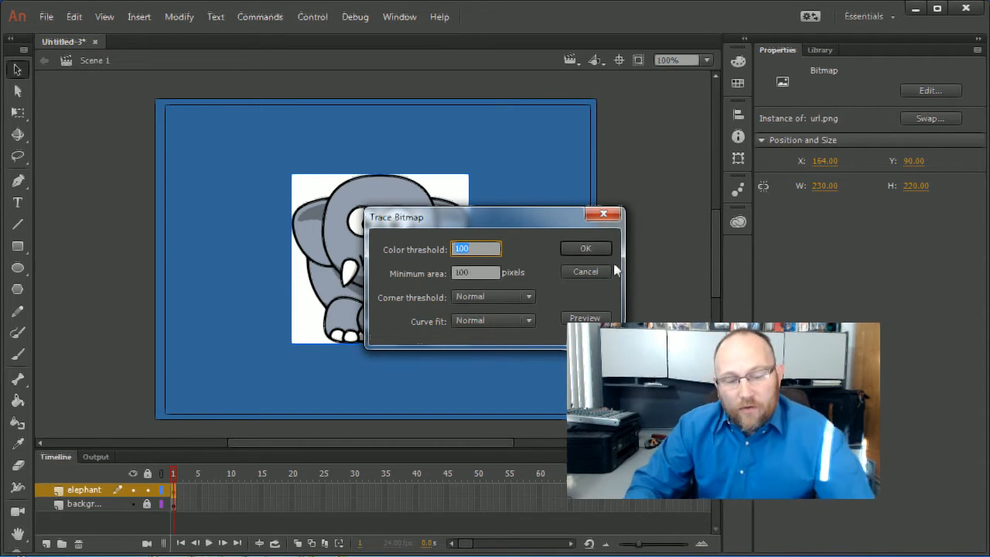
Enter colour threshold 30 and minimum area 150 pixels in the Trace Bitmap dialog
type("30")
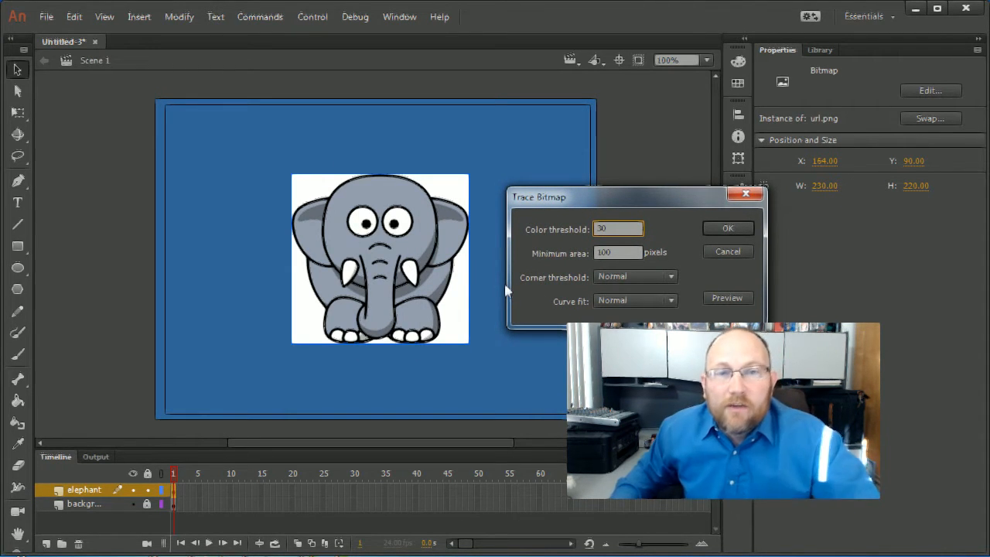
mouse_move(464, 328)
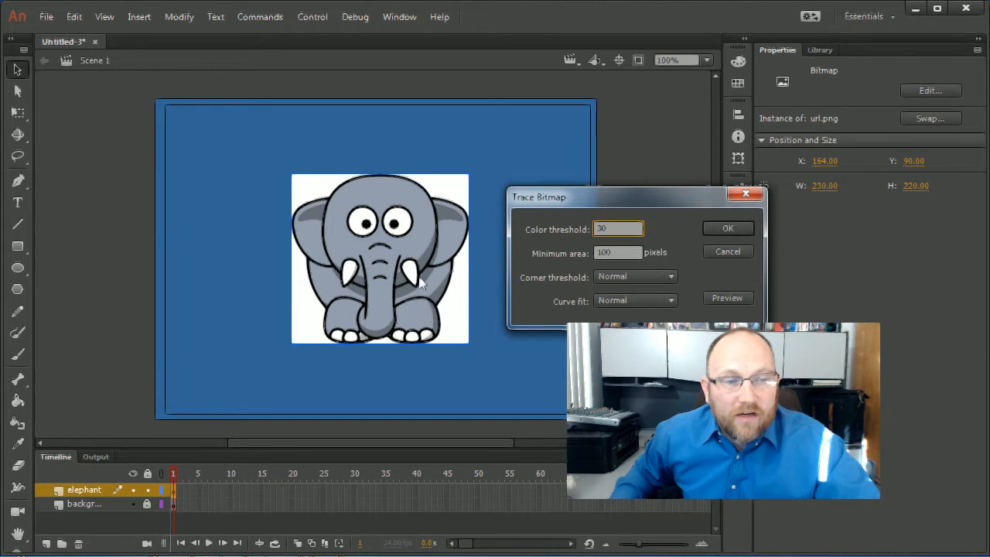
mouse_move(451, 216)
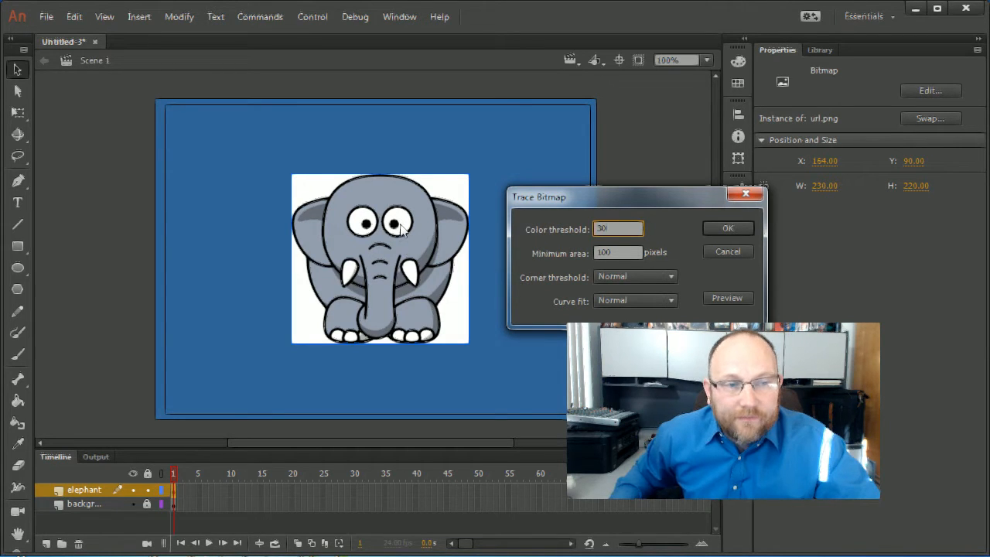
mouse_move(447, 217)
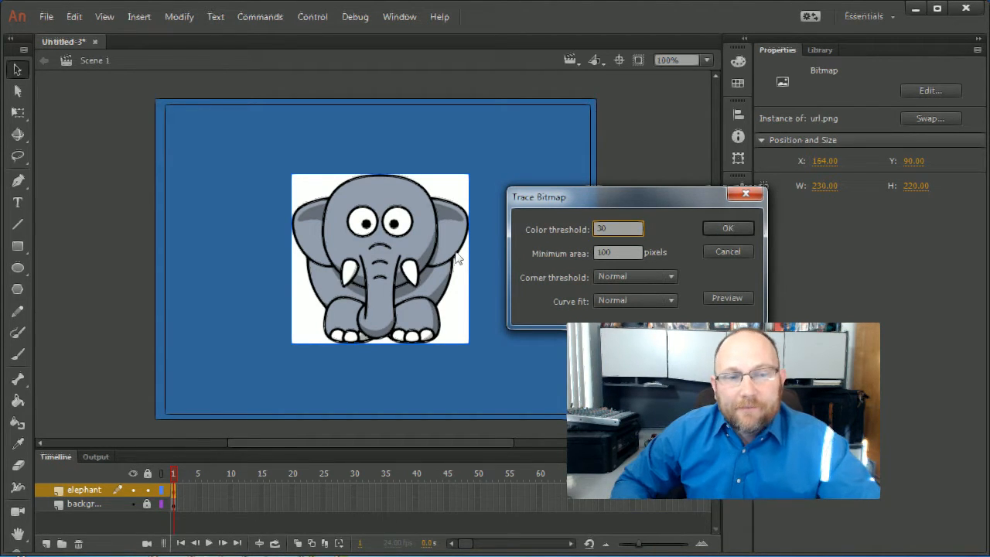
left_click(617, 252)
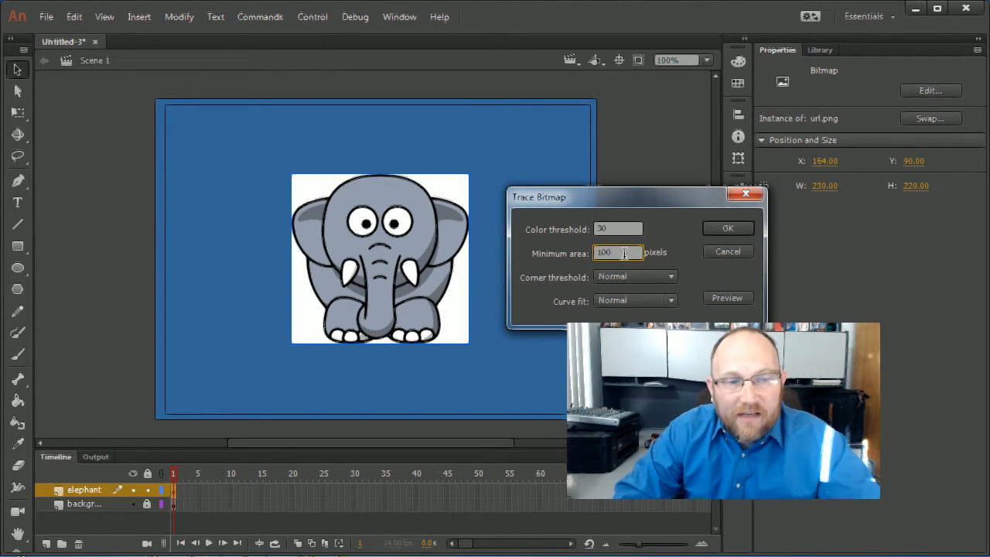
type("100")
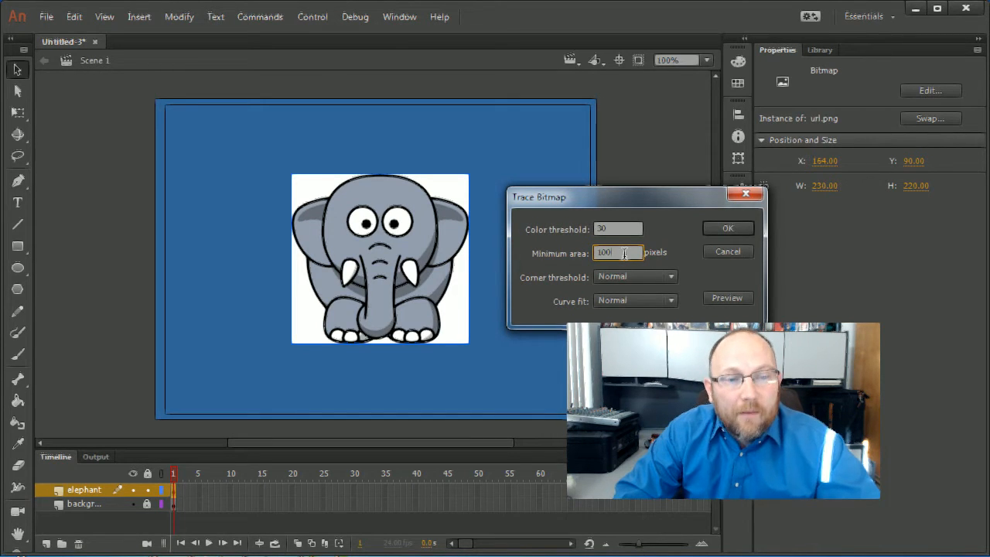
type("150")
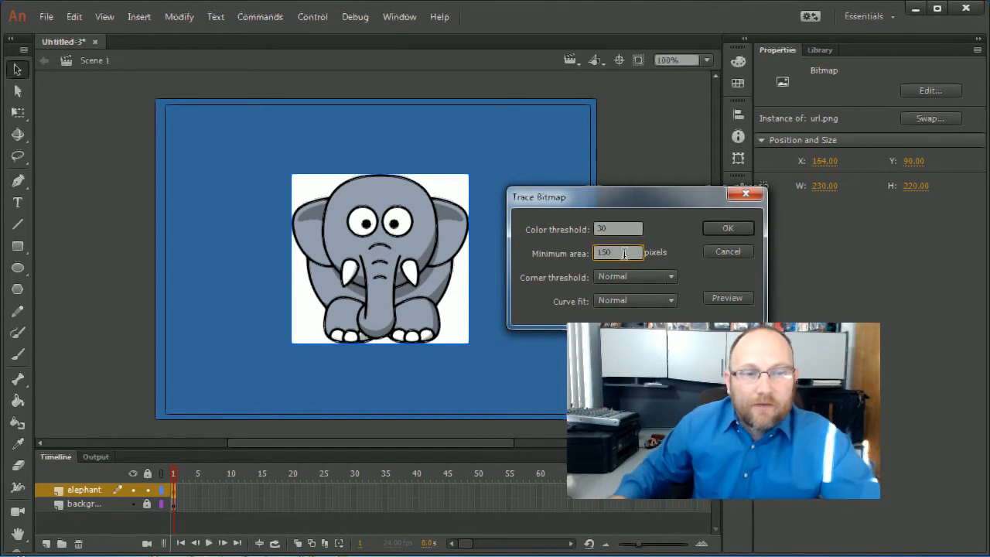
mouse_move(476, 292)
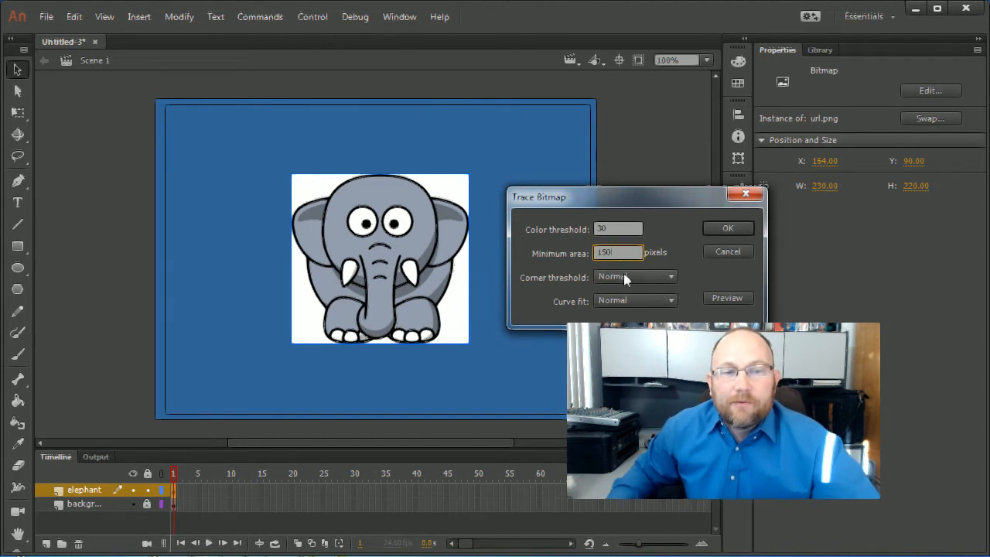
Choose Few Corners and Smooth curve fit, then apply the trace to the elephant
left_click(634, 277)
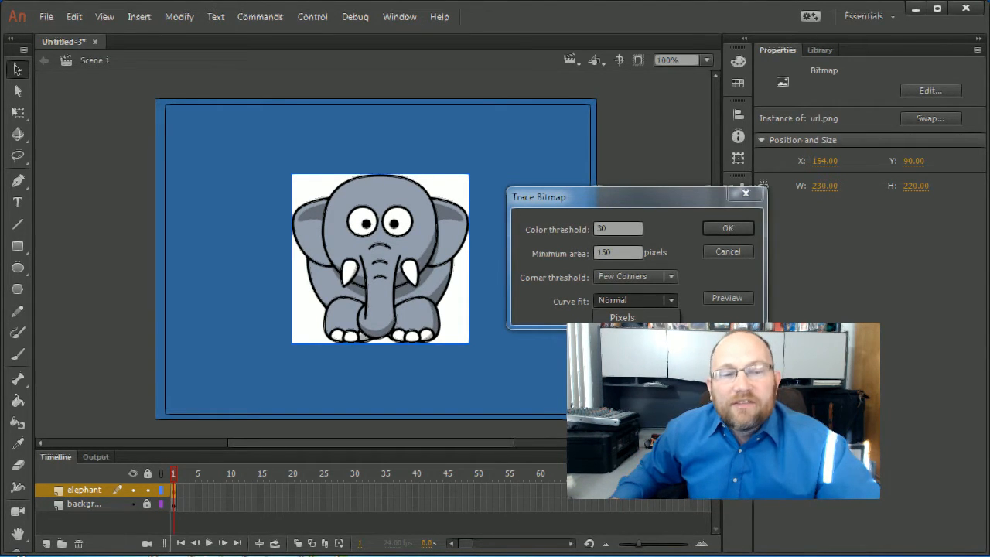
left_click(634, 300)
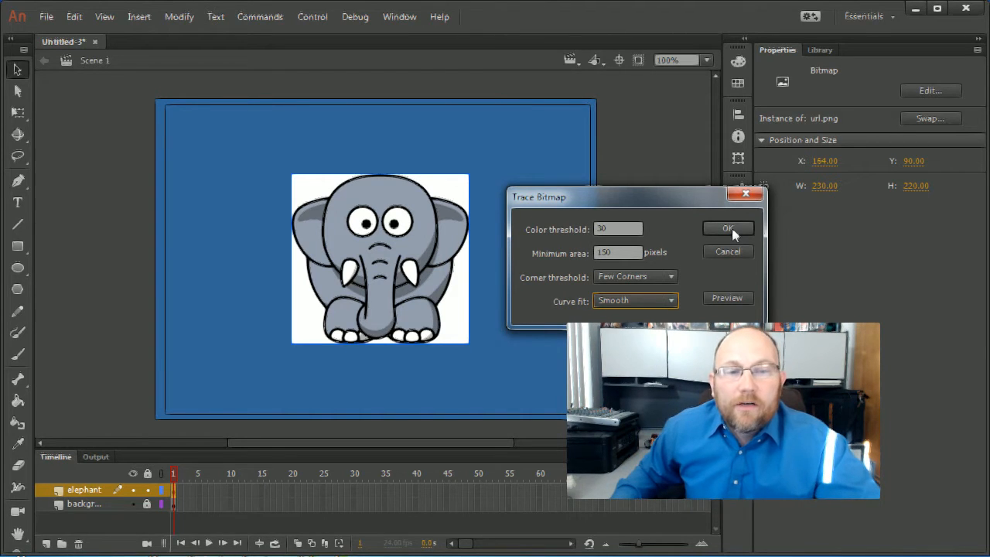
left_click(727, 228)
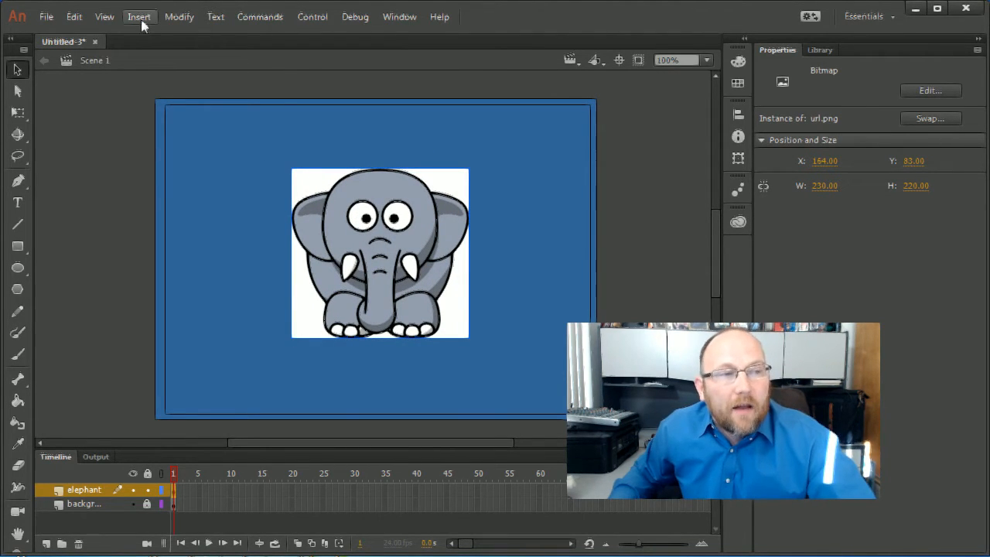
Reopen Trace Bitmap, try colour threshold 100 then 30, and run the trace
left_click(179, 15)
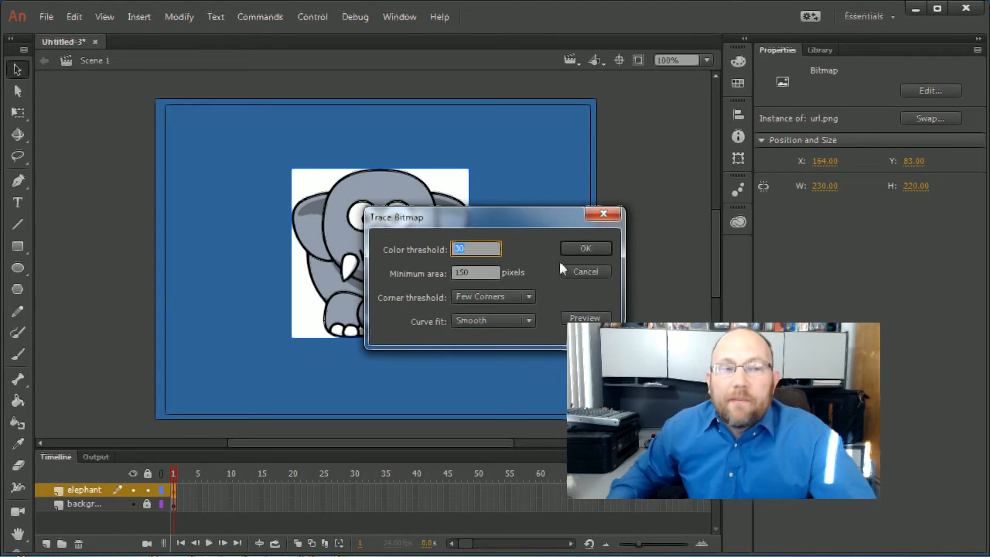
type("1")
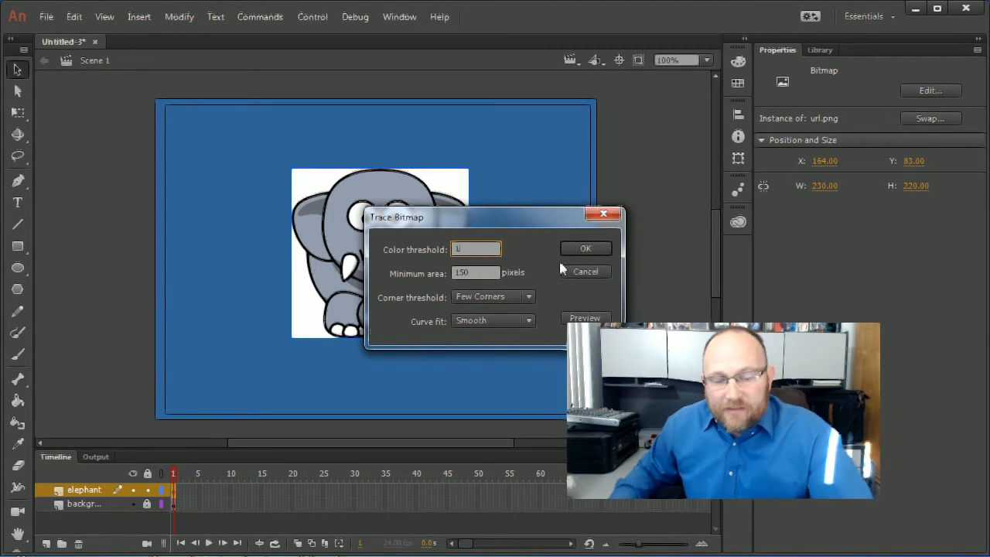
type("100")
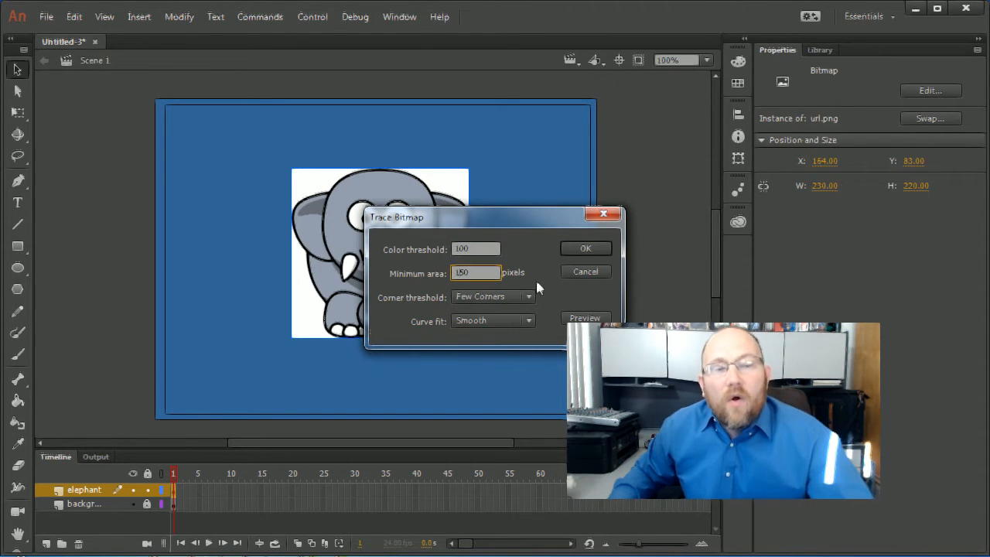
left_click(477, 247)
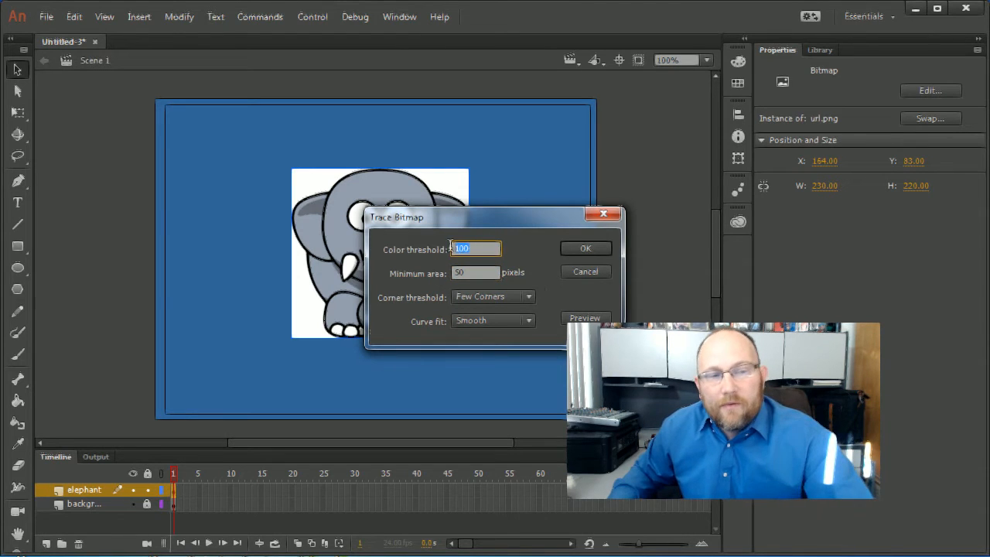
type("30")
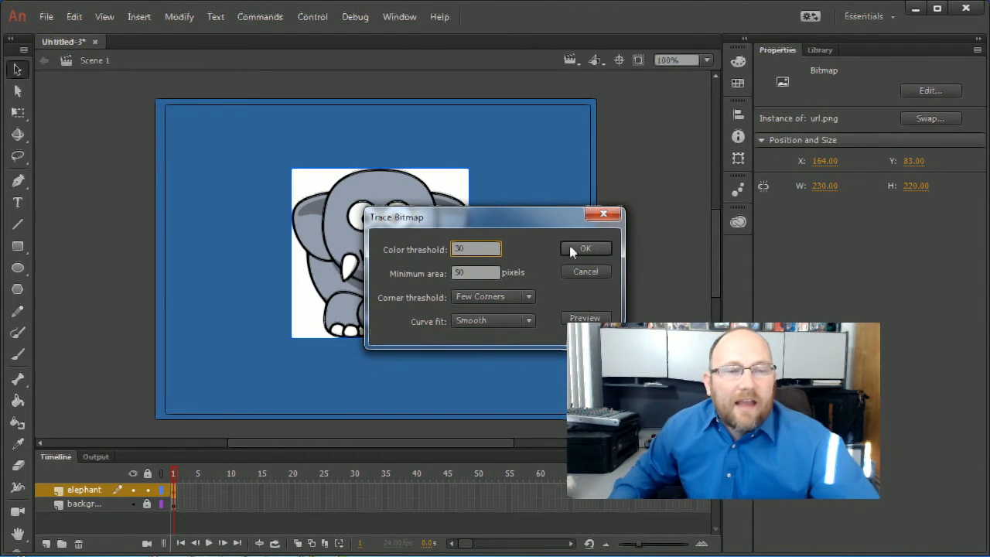
left_click(585, 247)
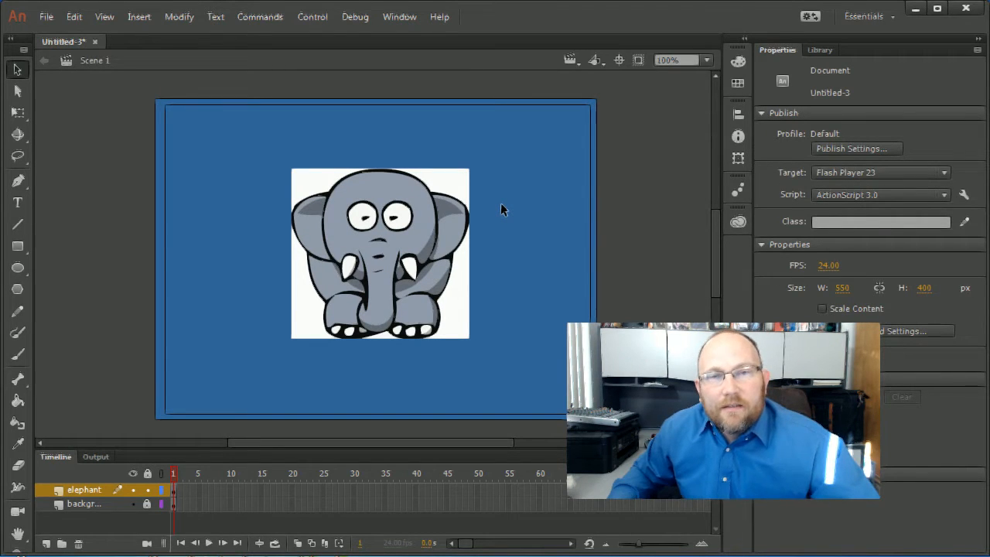
mouse_move(418, 231)
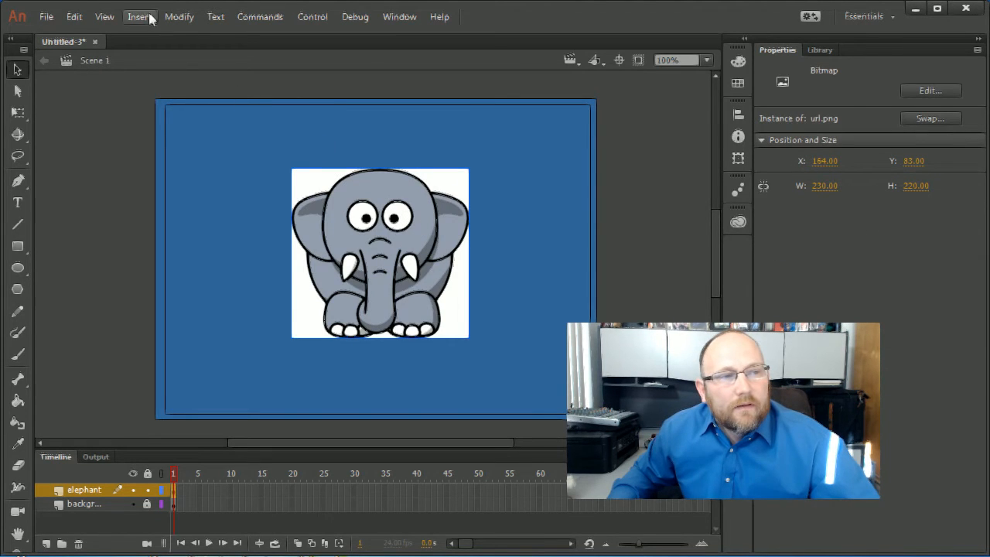
Redo the trace with colour threshold 100 and Normal curve fit
left_click(180, 15)
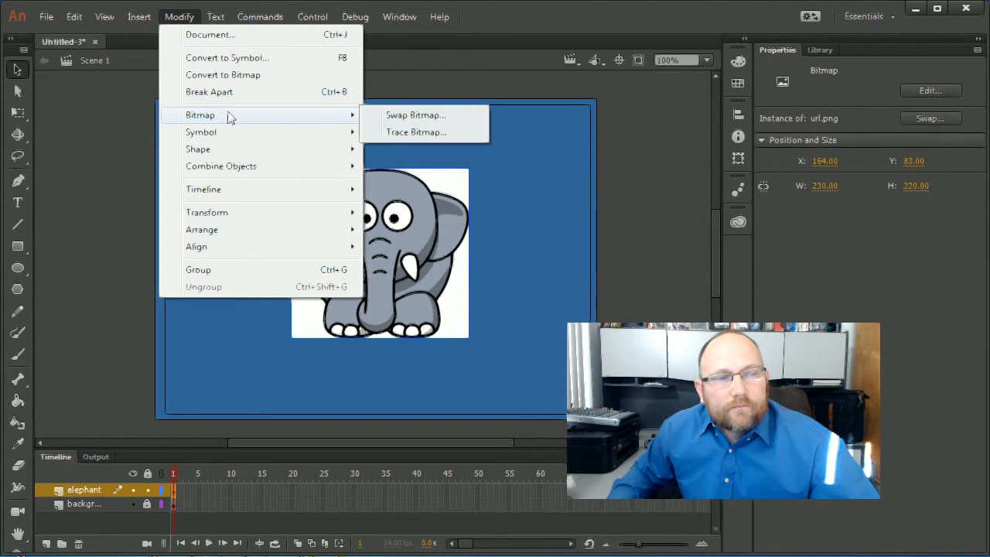
left_click(416, 132)
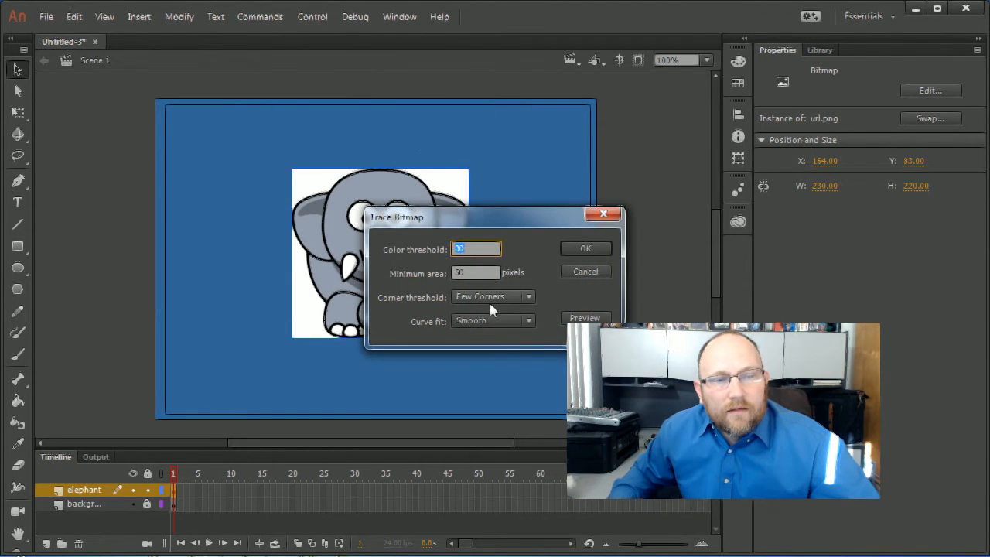
left_click(492, 320)
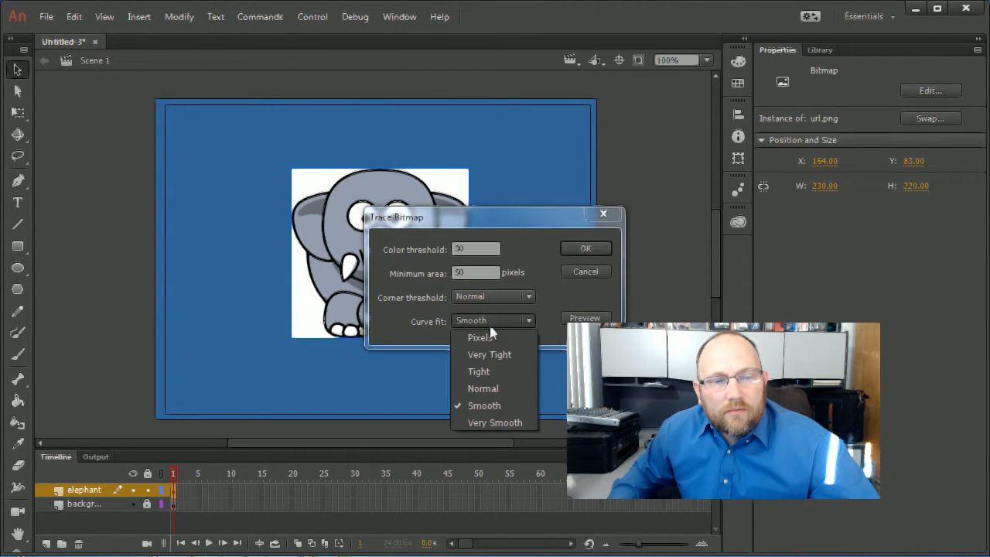
left_click(483, 389)
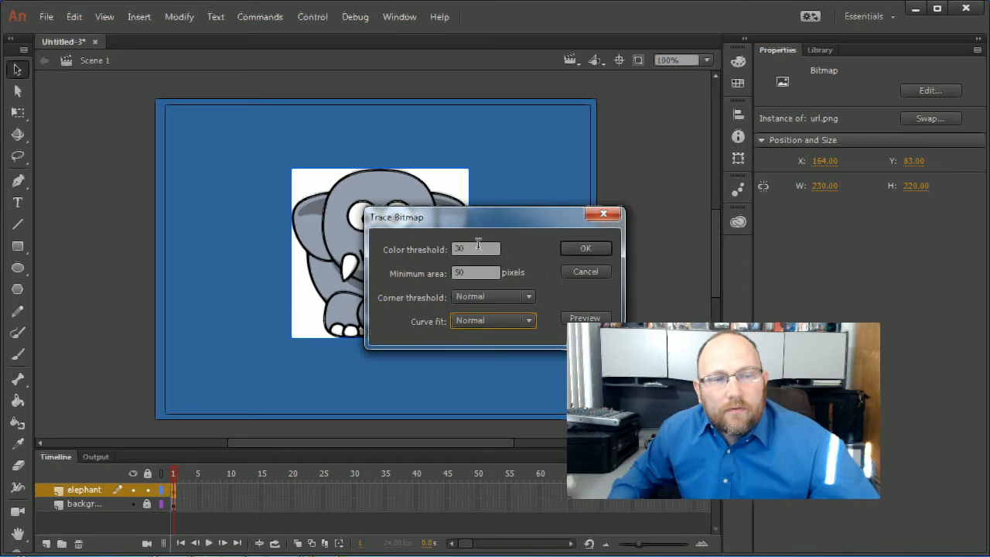
type("100")
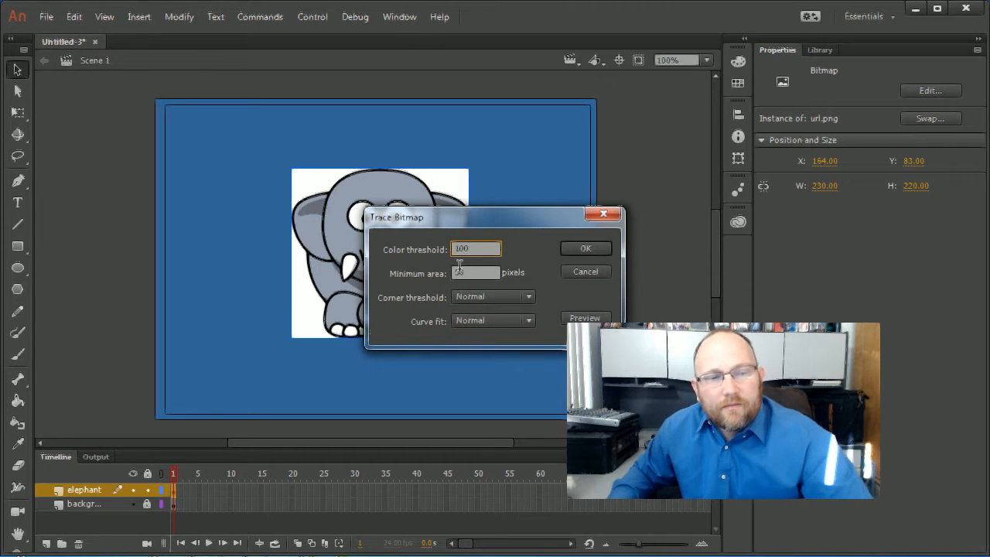
left_click(584, 247)
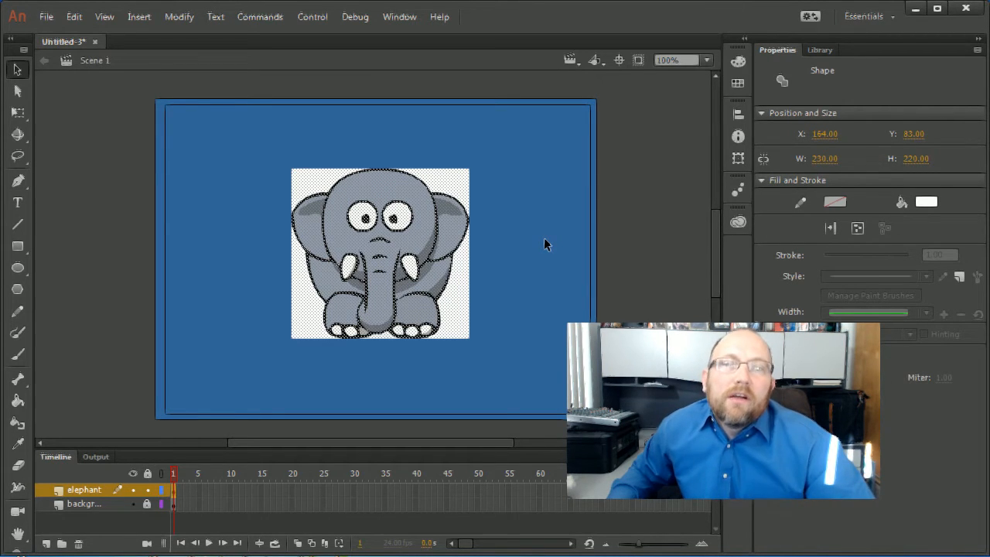
mouse_move(541, 235)
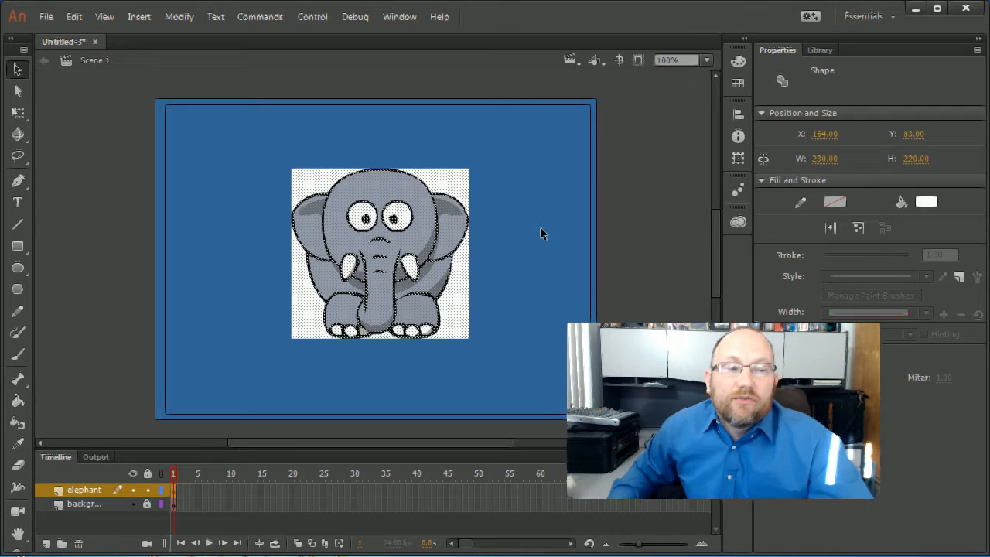
mouse_move(502, 213)
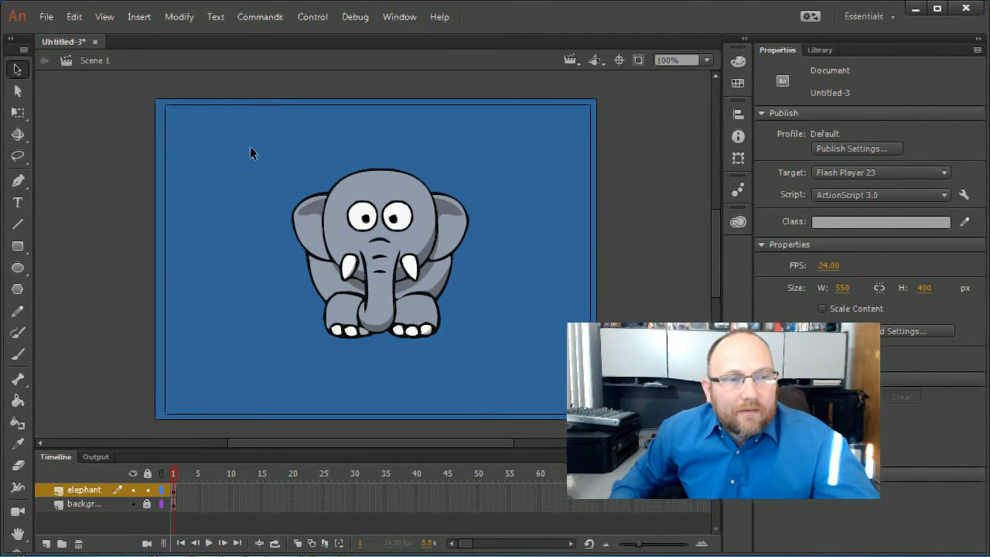
Nudge the traced elephant up-left and convert it to a movie clip symbol named 'elephant'
left_click(379, 247)
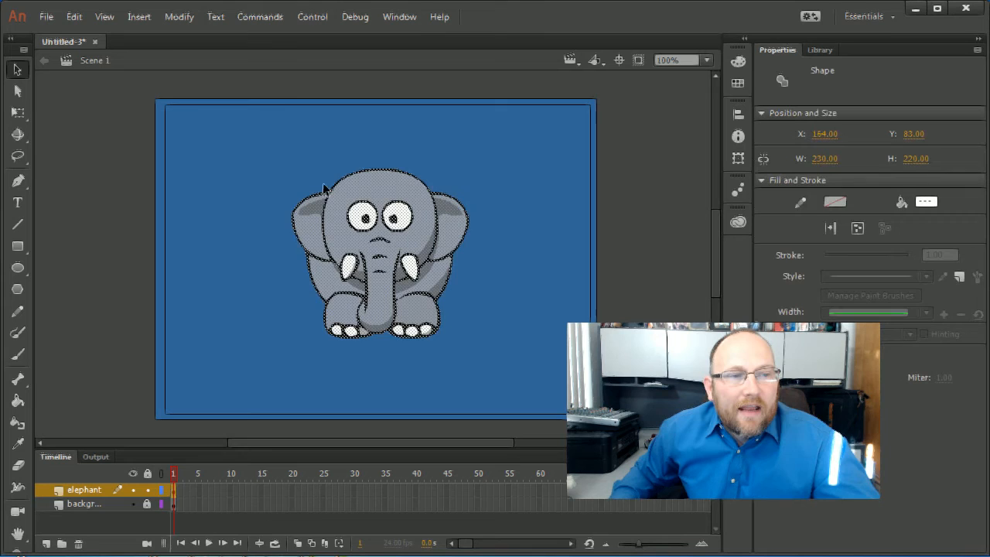
left_click_drag(379, 255, 300, 255)
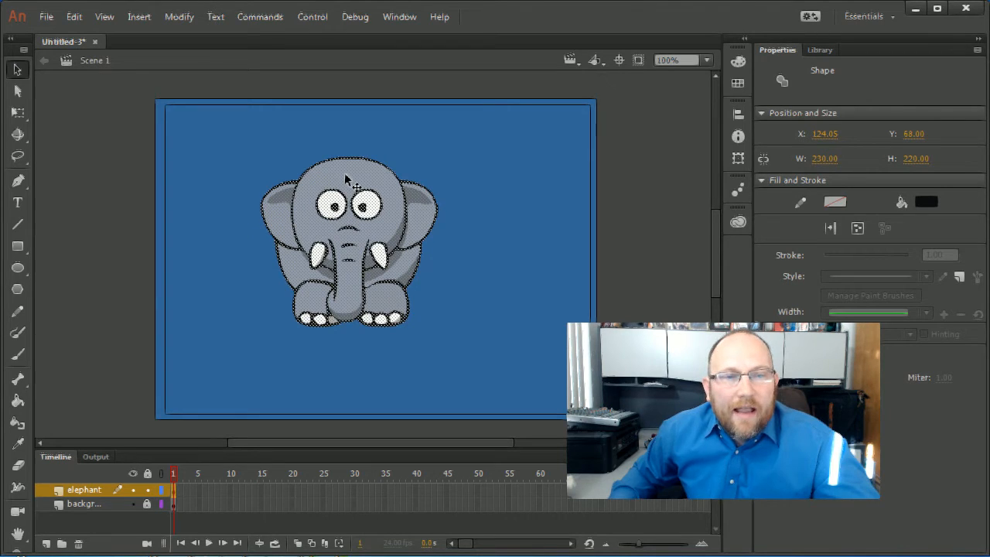
right_click(348, 178)
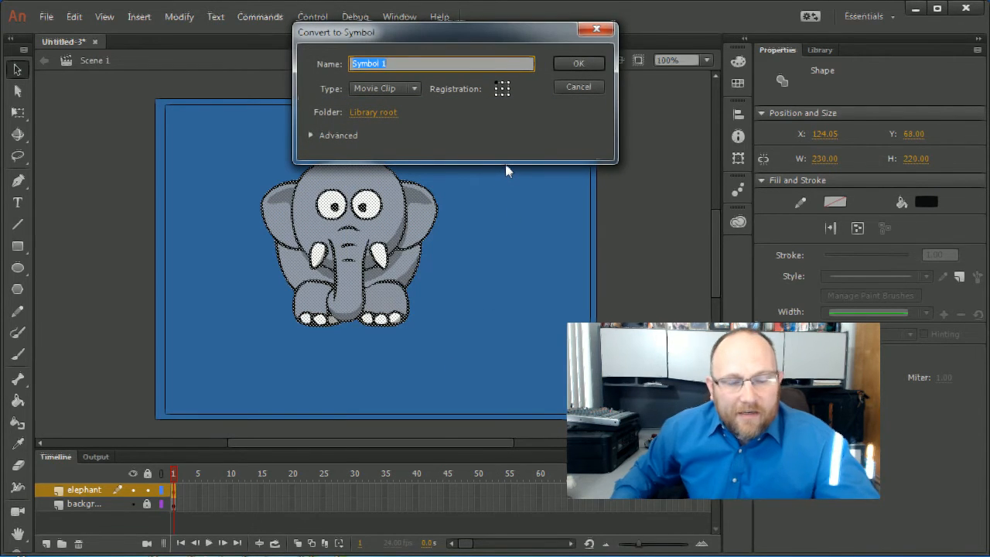
type("elephant")
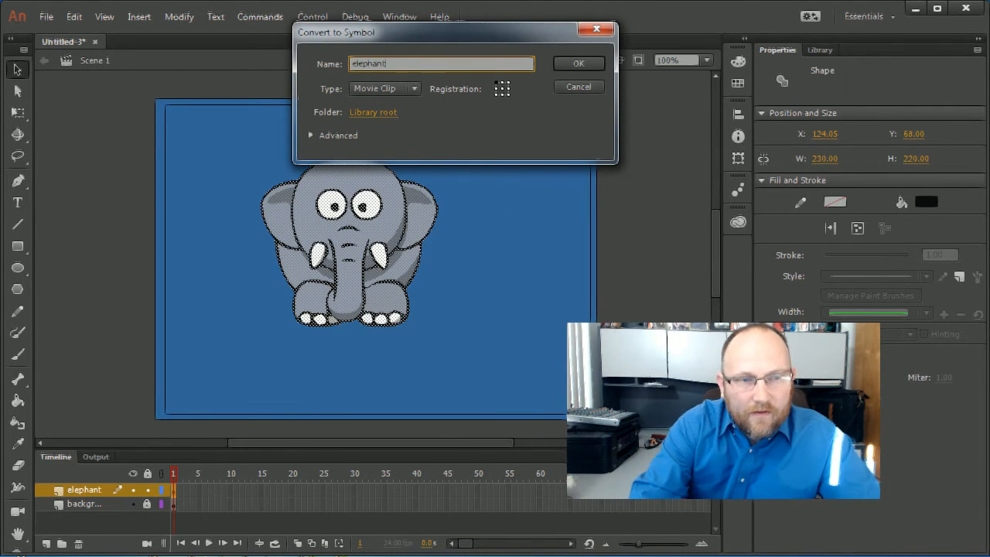
left_click(578, 62)
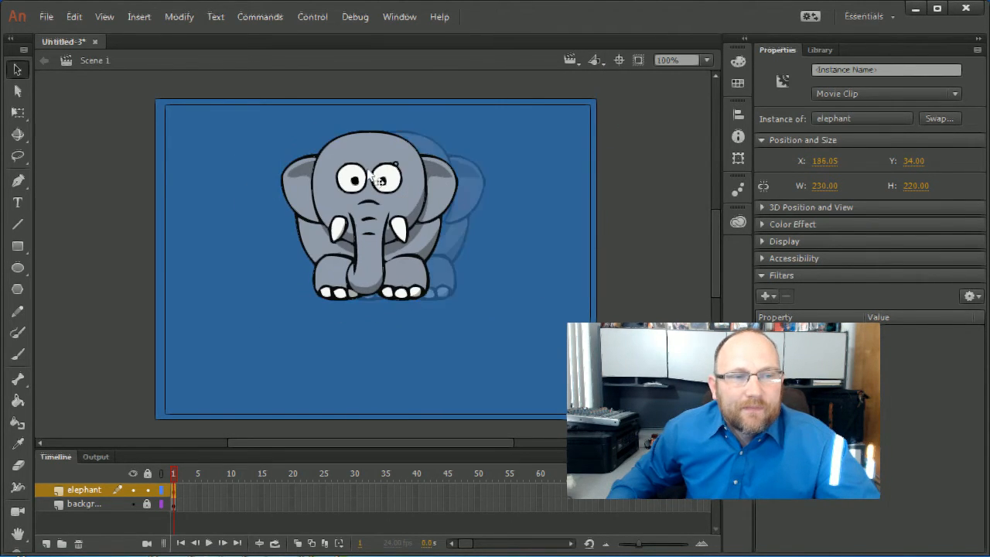
Drag elephant symbol copies from the Library onto the stage and arrange them into a cluster
left_click(820, 49)
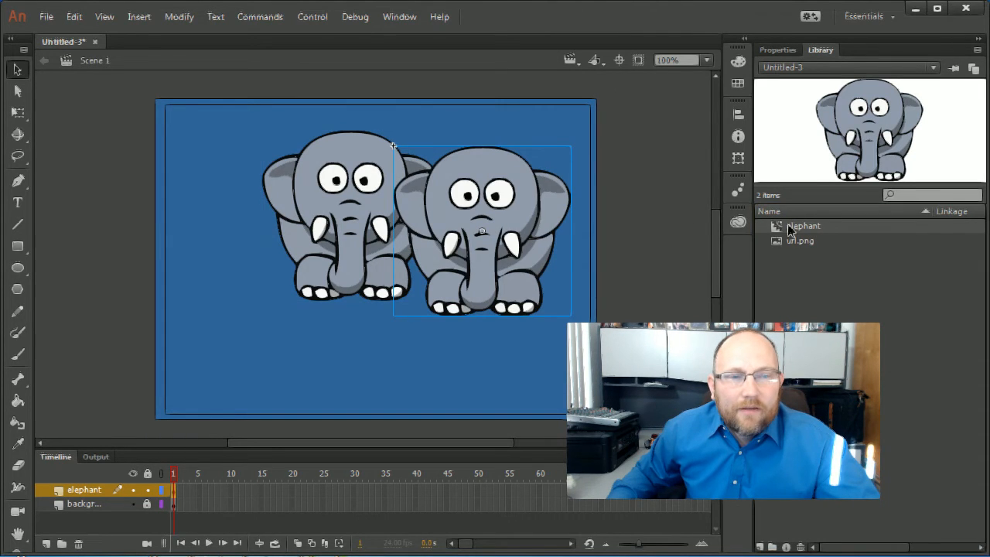
left_click_drag(482, 229, 403, 276)
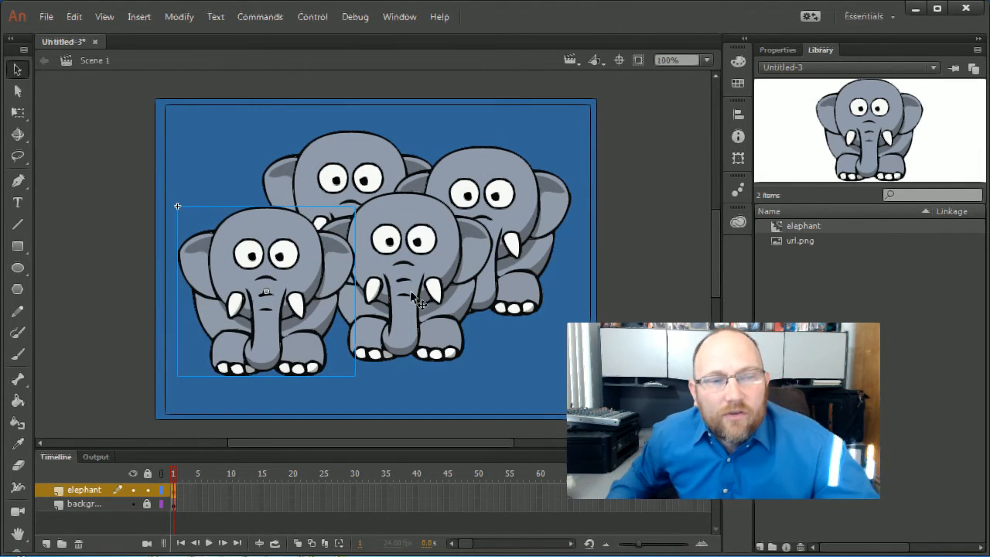
left_click_drag(266, 291, 418, 290)
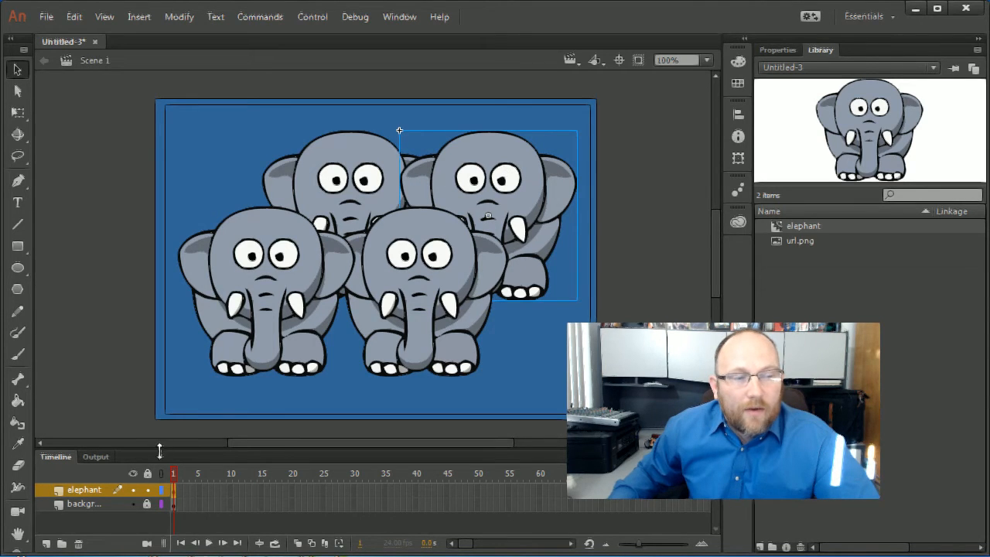
Insert a new layer, hide the elephant layer, and rename the new layer 'myself'
right_click(84, 489)
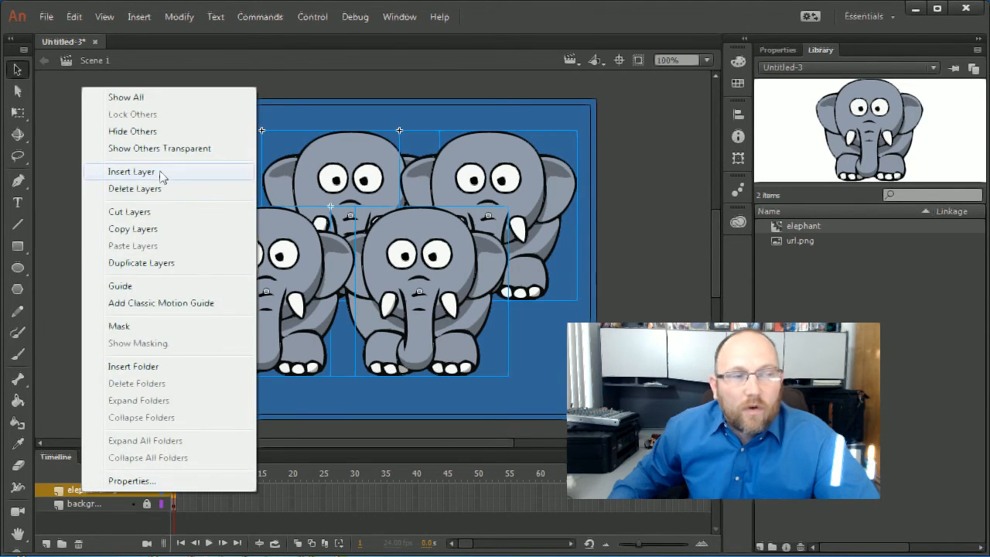
left_click(130, 171)
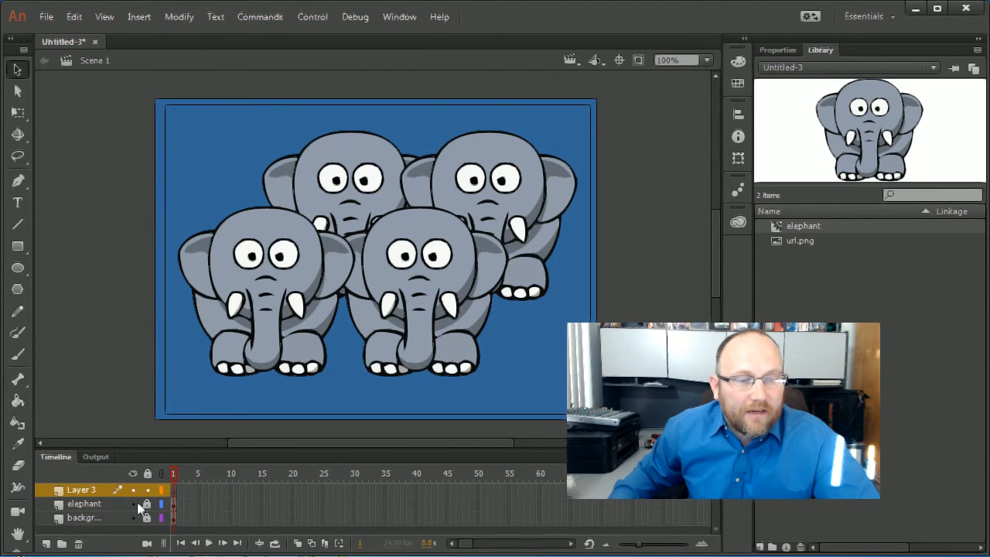
left_click(133, 504)
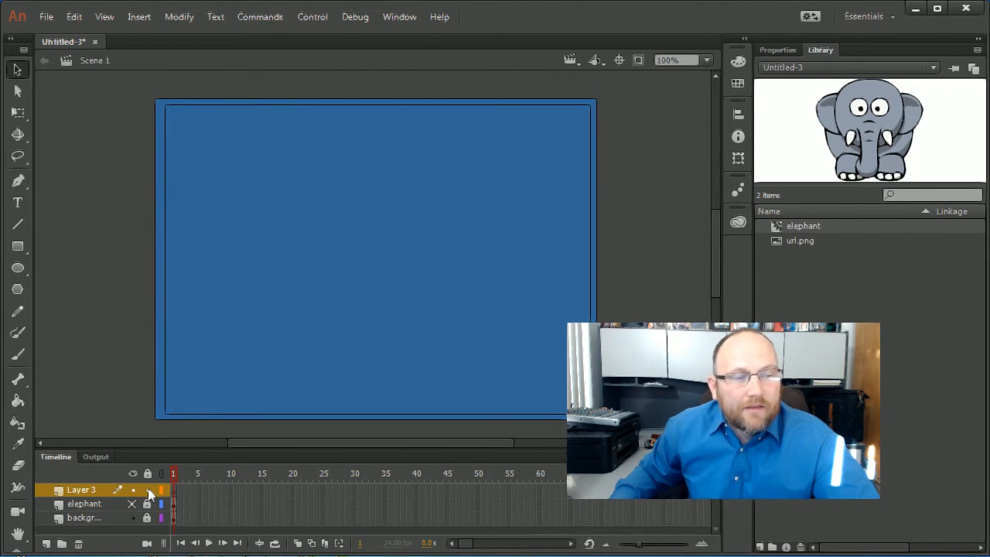
double_click(80, 488)
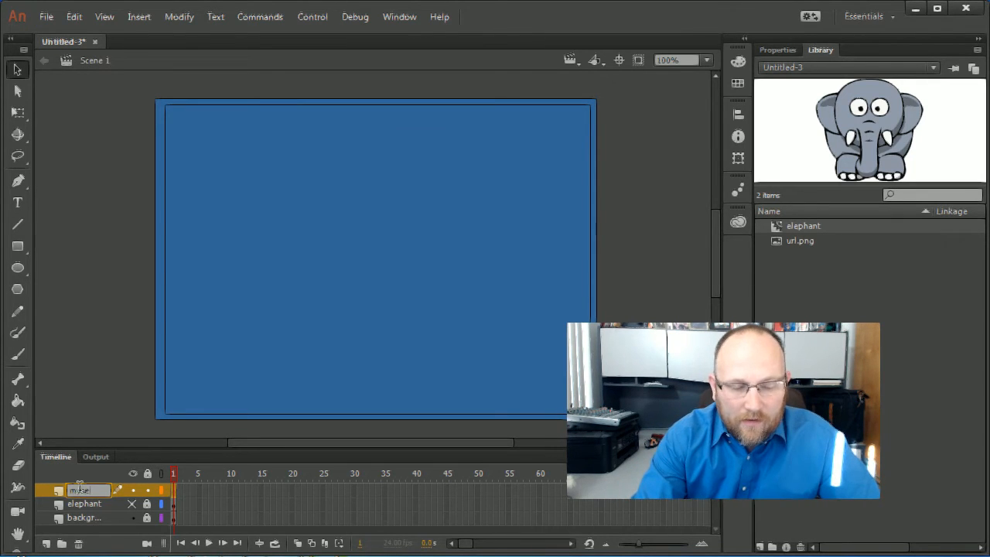
type("myself")
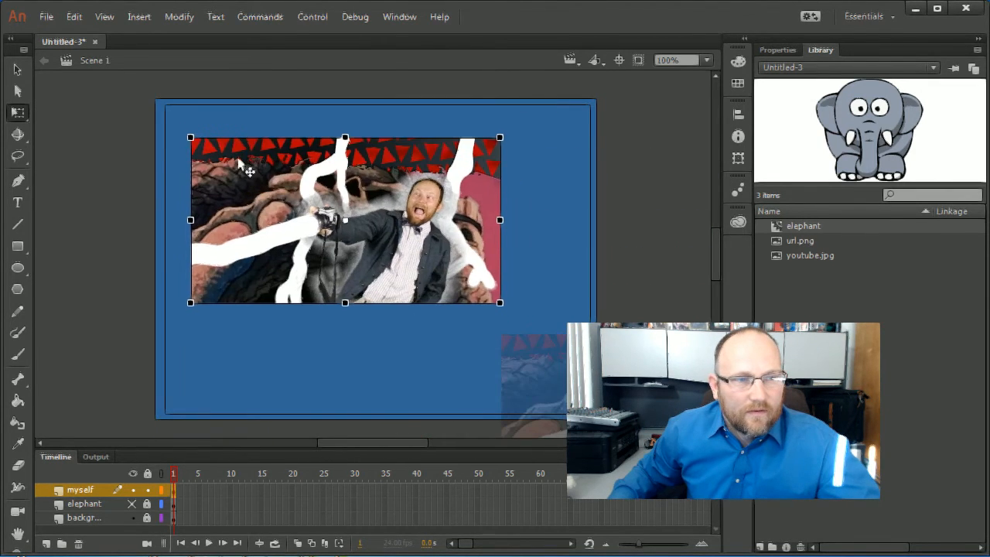
Move the imported youtube.jpg to the top-left and scale it to span the stage width
left_click_drag(343, 219, 319, 186)
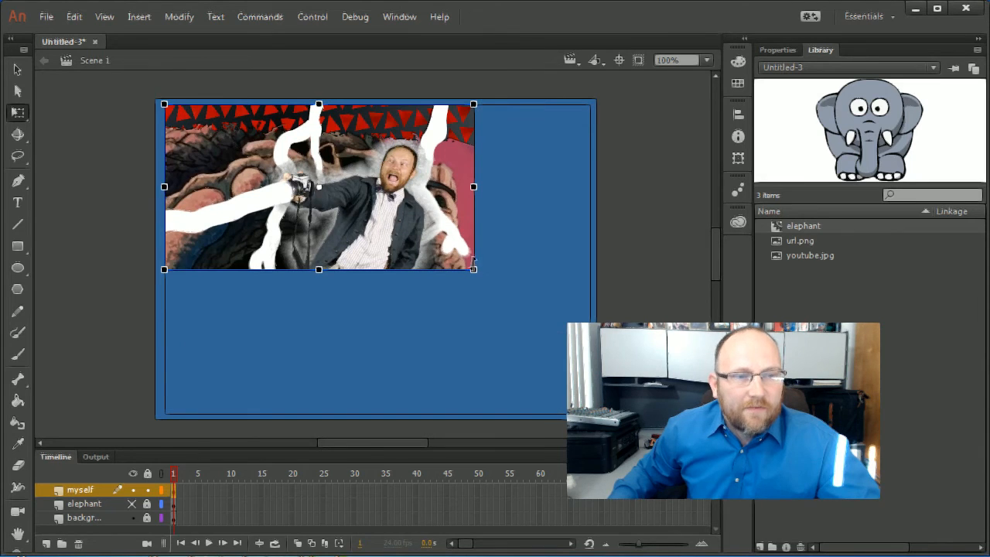
left_click_drag(319, 185, 318, 186)
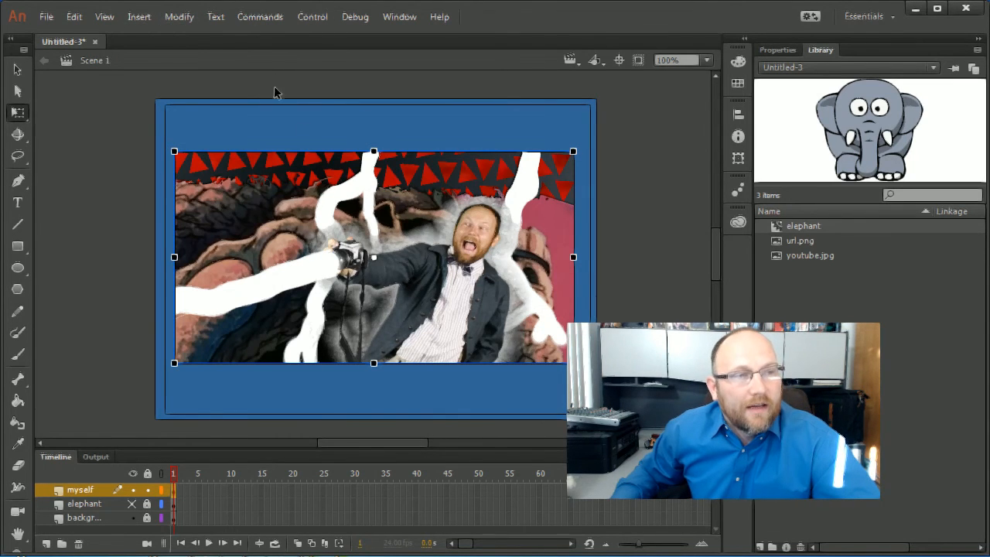
Trace the photo bitmap with colour threshold 100 and minimum area 2 pixels, then deselect it
left_click(179, 16)
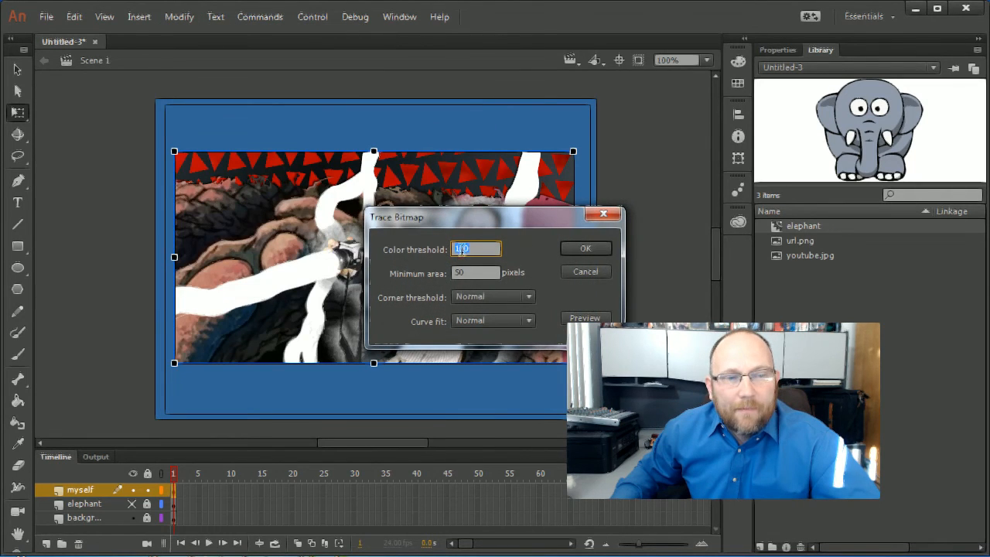
left_click(475, 272)
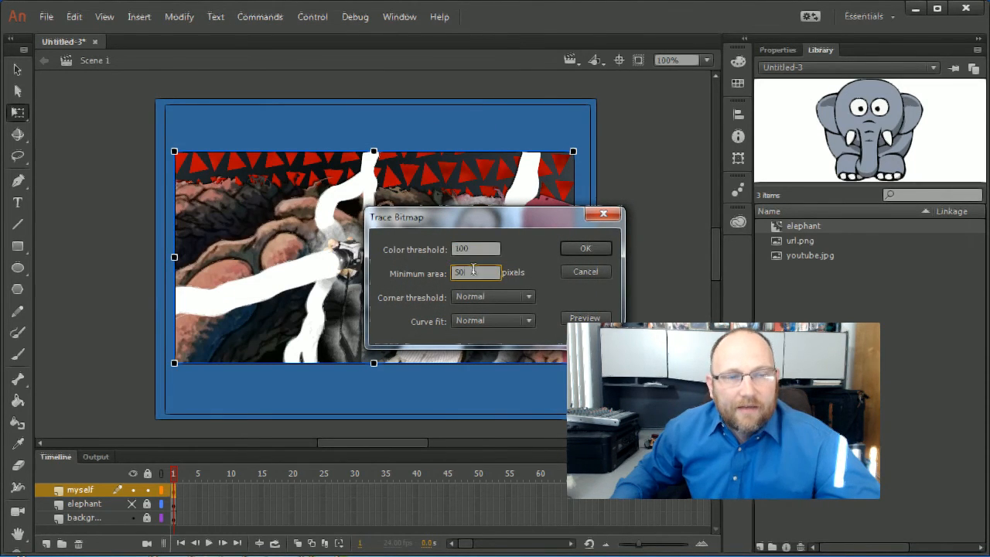
triple_click(475, 273)
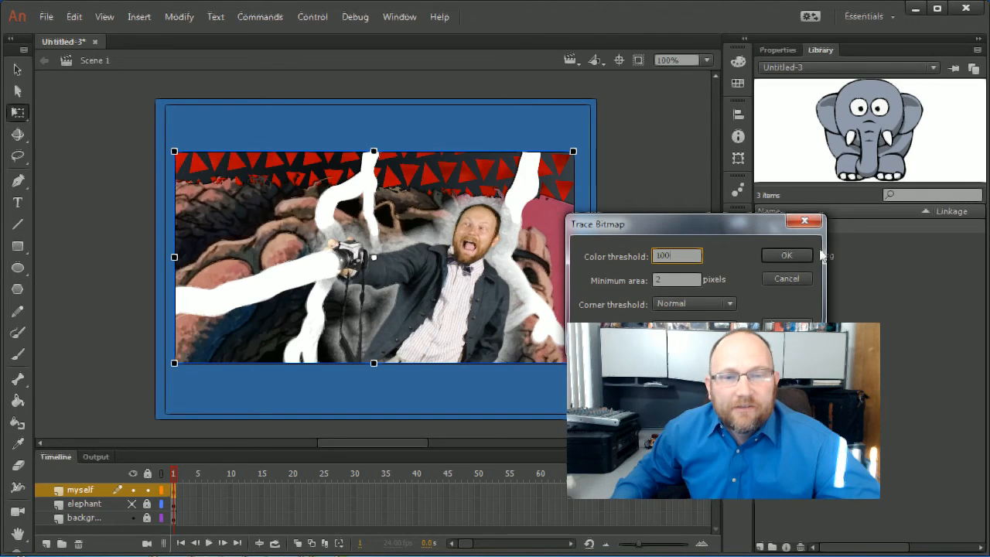
left_click(786, 256)
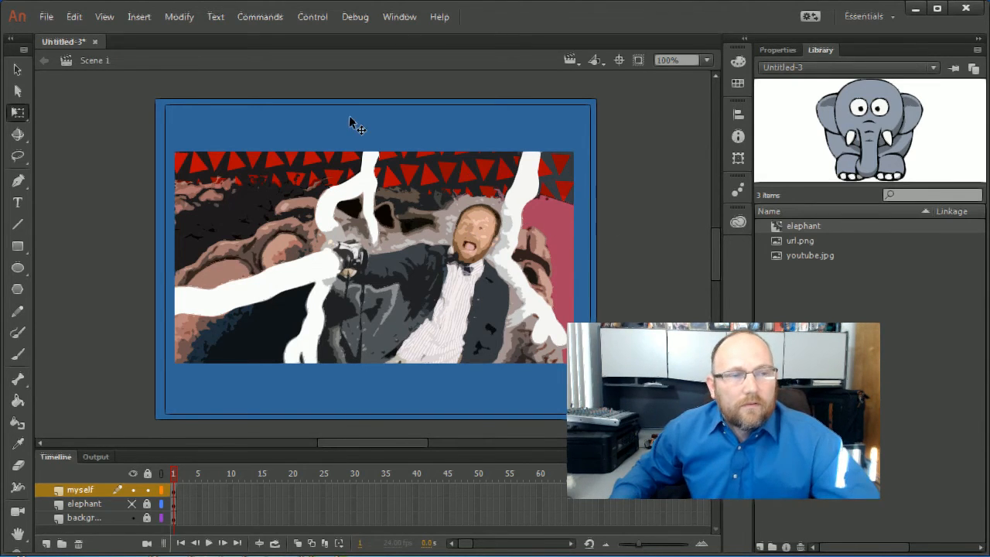
left_click(451, 225)
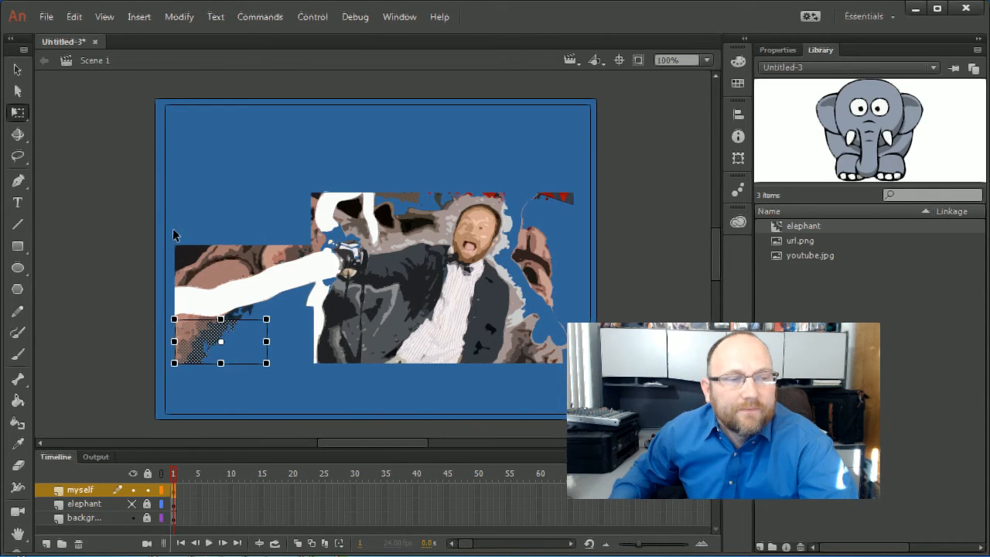
Marquee-select and delete leftover background patches at the photo's lower left
left_click_drag(220, 341, 226, 250)
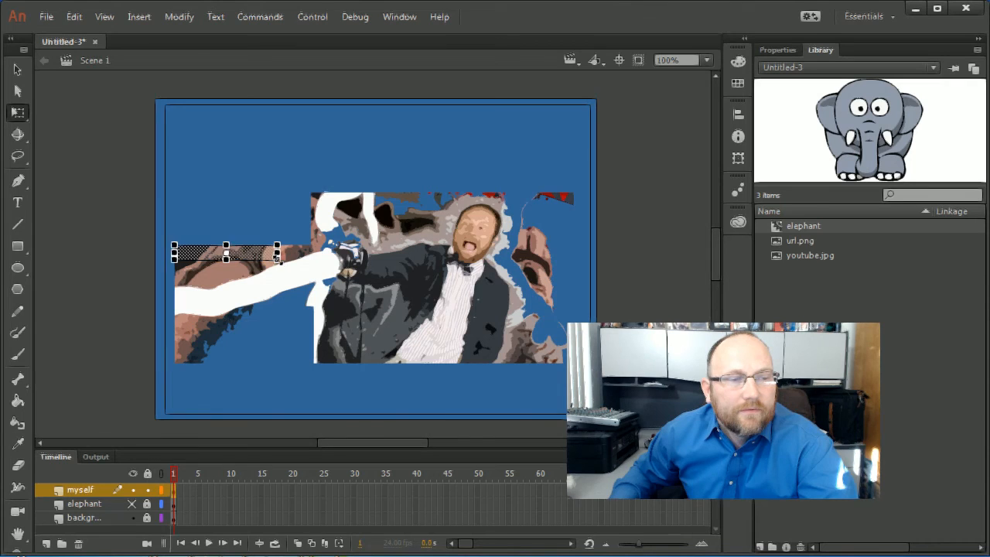
left_click_drag(224, 251, 203, 343)
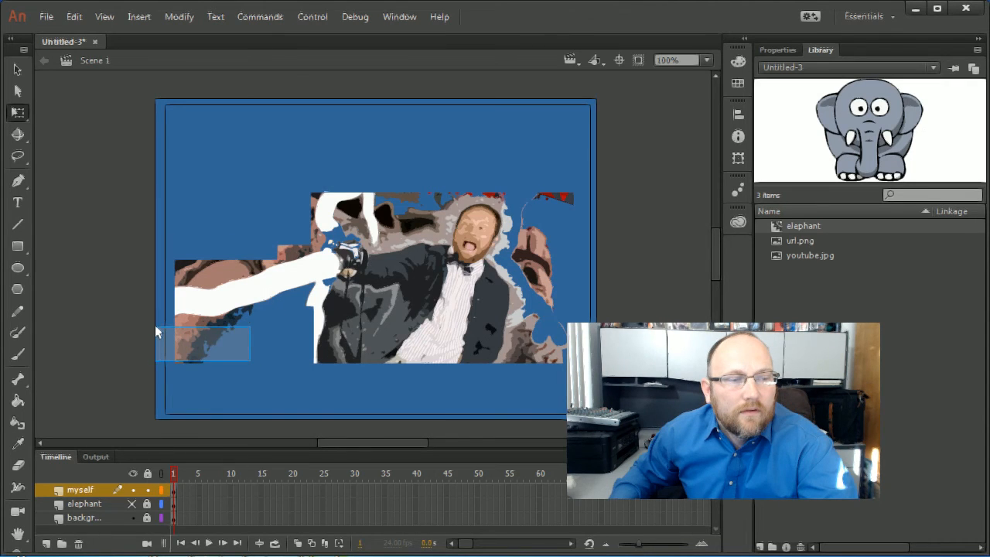